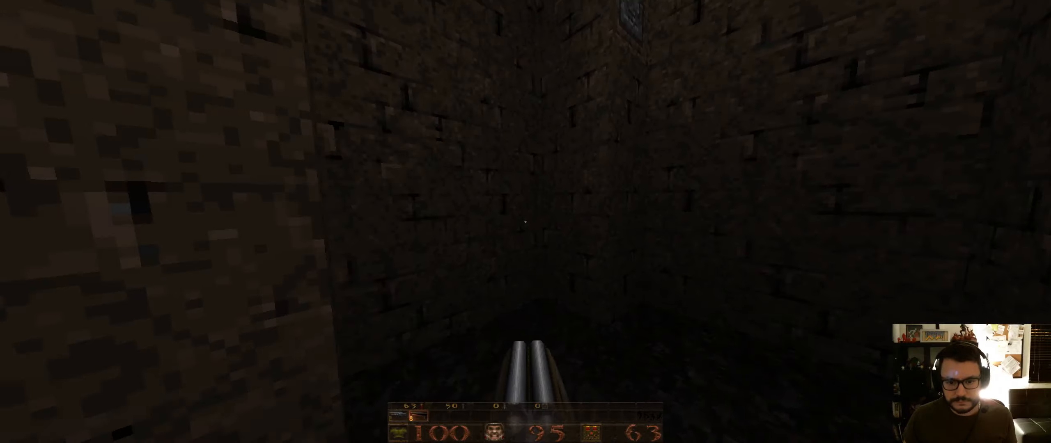
pyautogui.press('w')
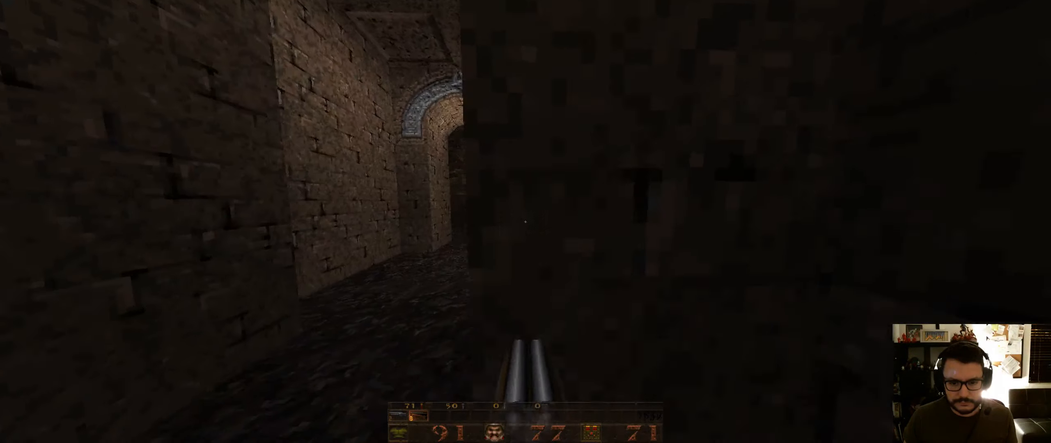
pyautogui.press('w')
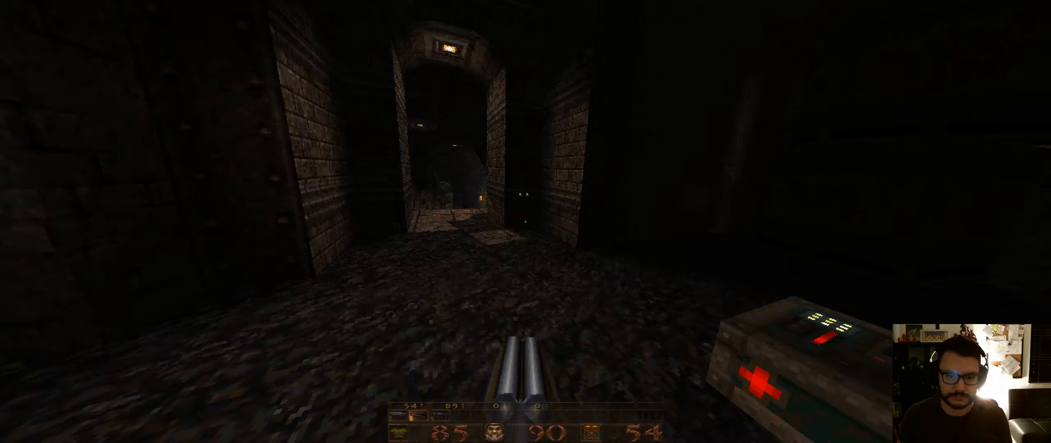
pyautogui.press('w')
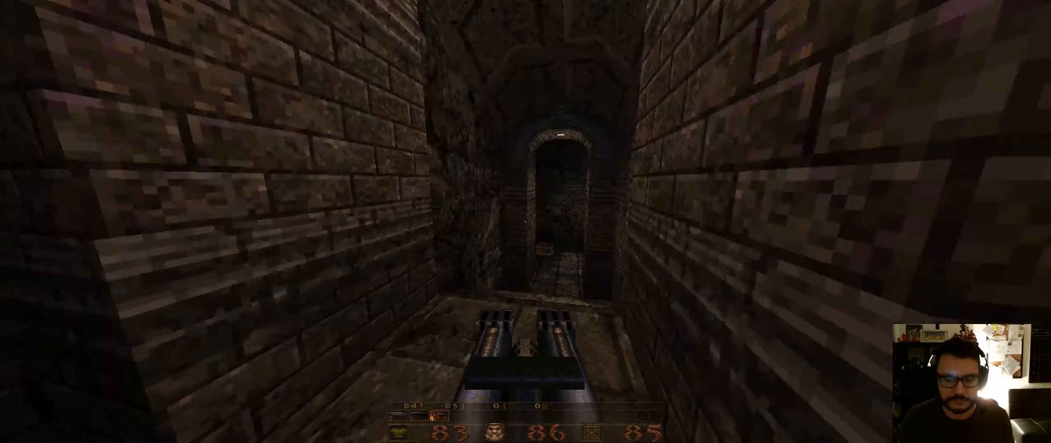
pyautogui.press('W')
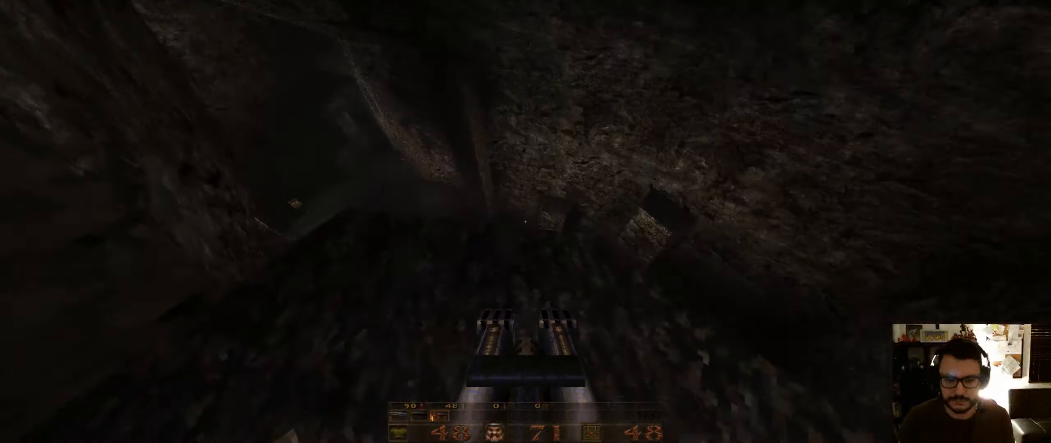
pyautogui.press('Escape')
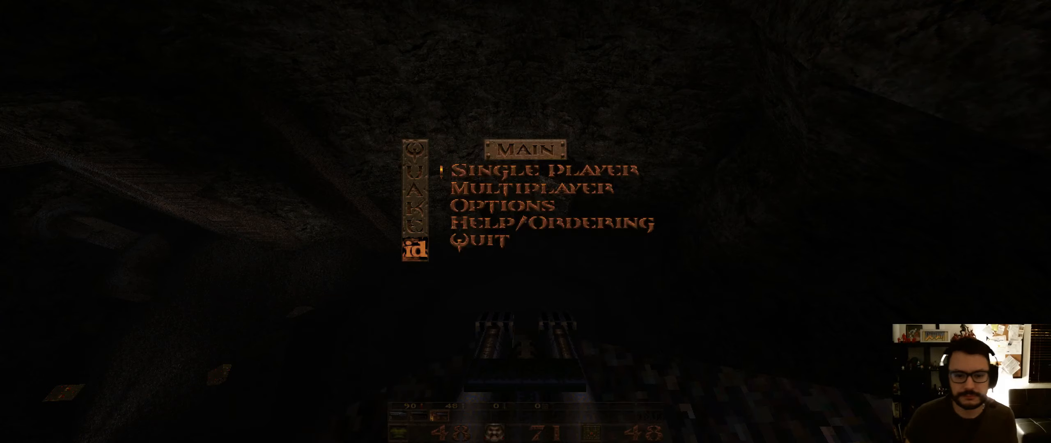
pyautogui.press('Escape')
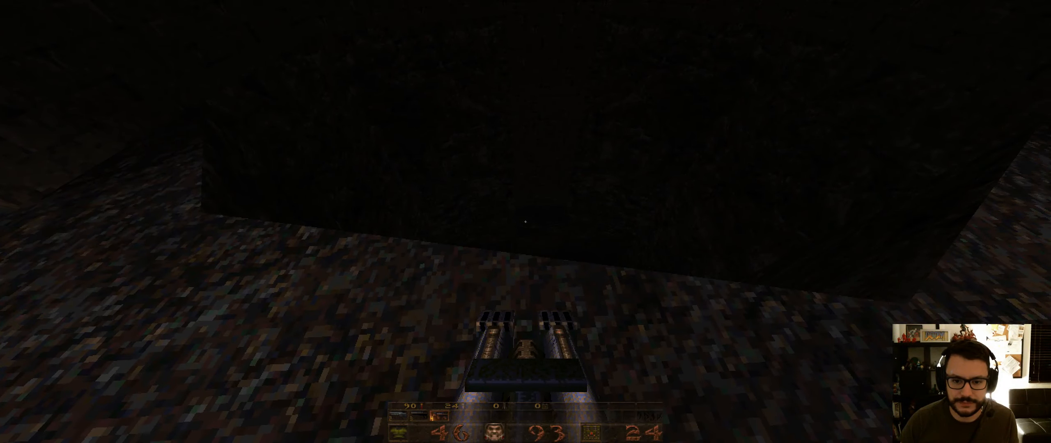
pyautogui.press('f6')
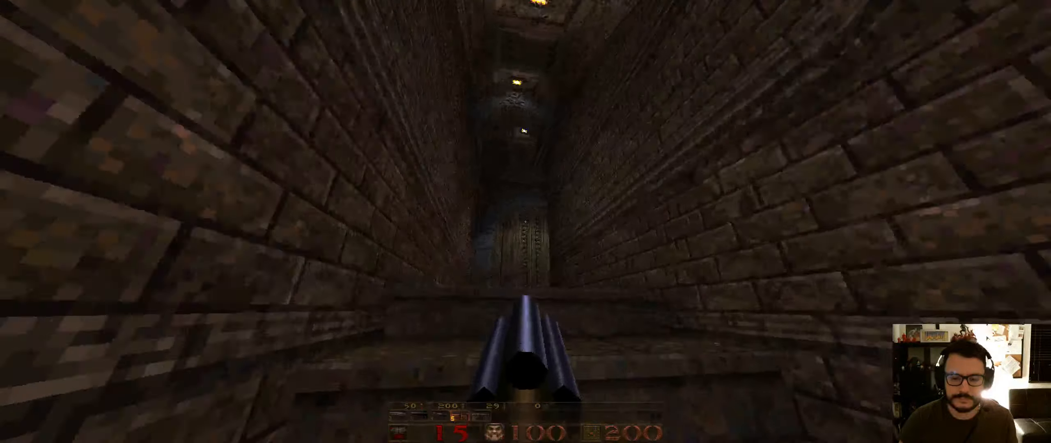
pyautogui.press('w')
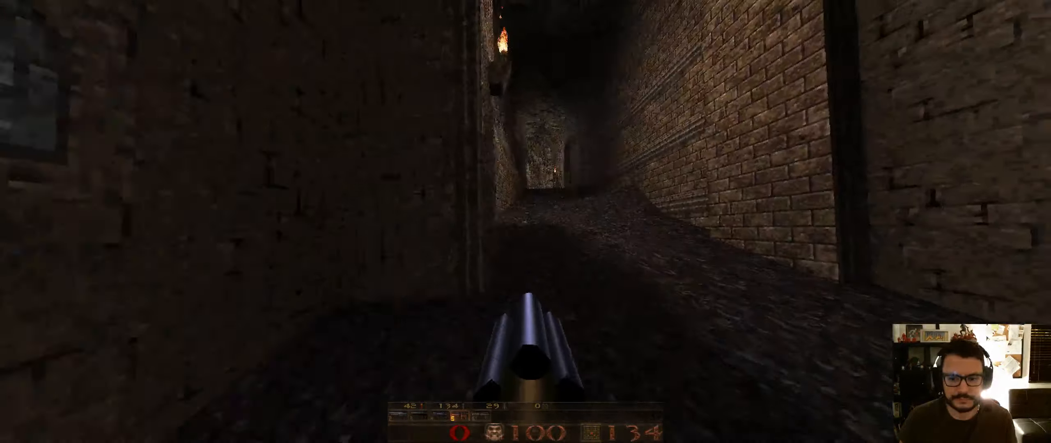
pyautogui.press('w')
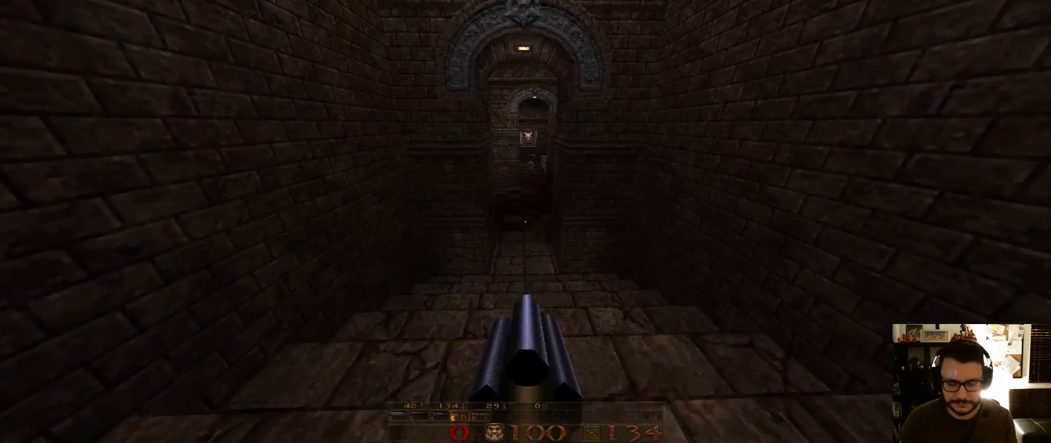
pyautogui.moveTo(525, 222)
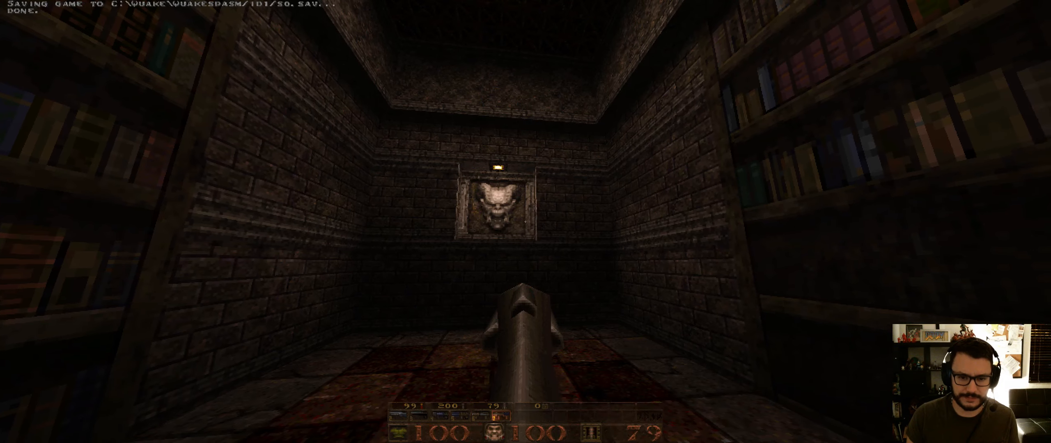
pyautogui.press('W')
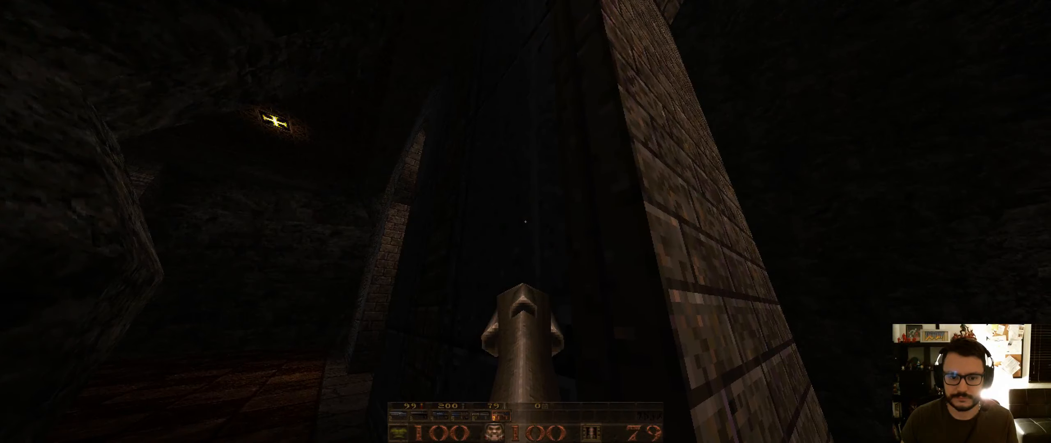
pyautogui.moveTo(526, 222)
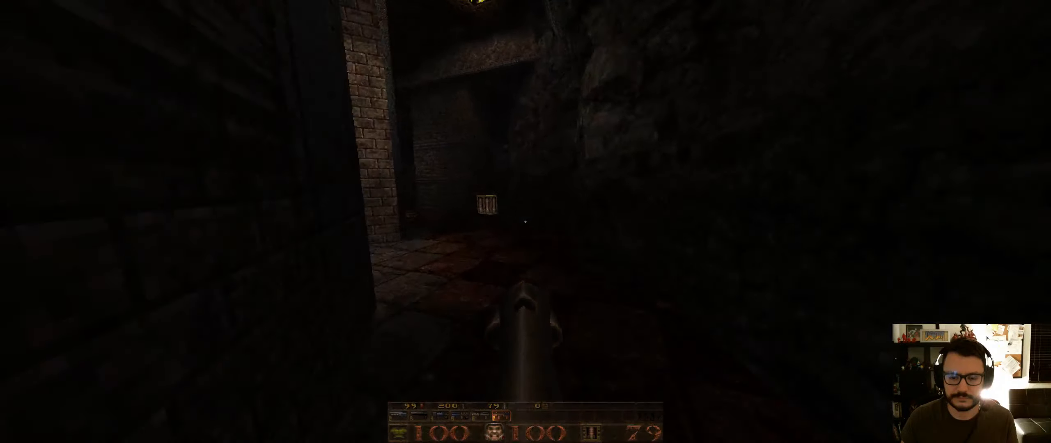